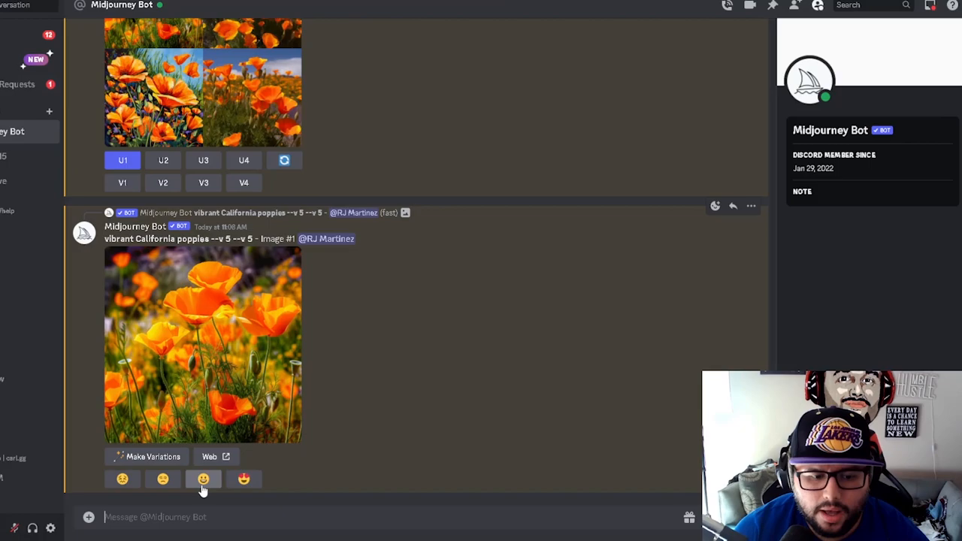
Start a slash command in the Midjourney Bot message box to bring up /settings.
type("/")
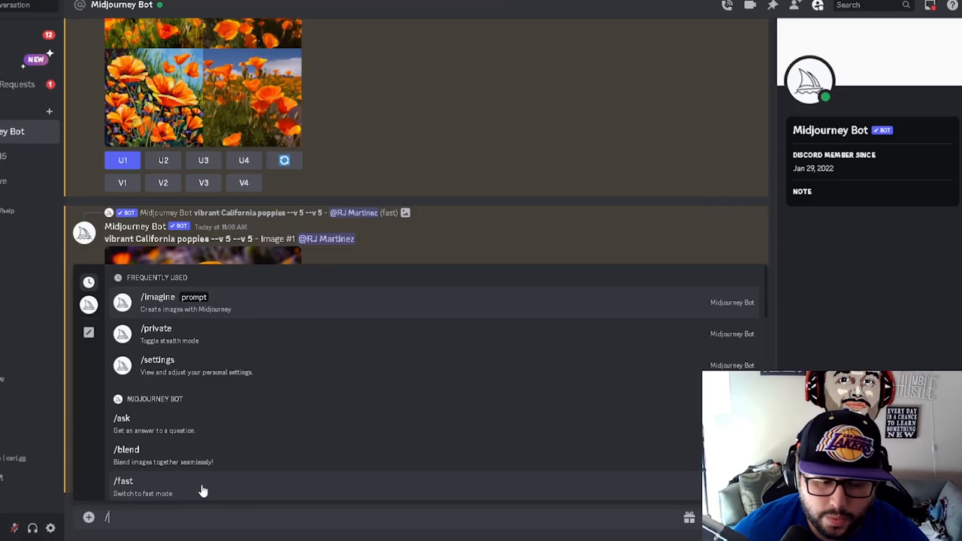
mouse_move(201, 376)
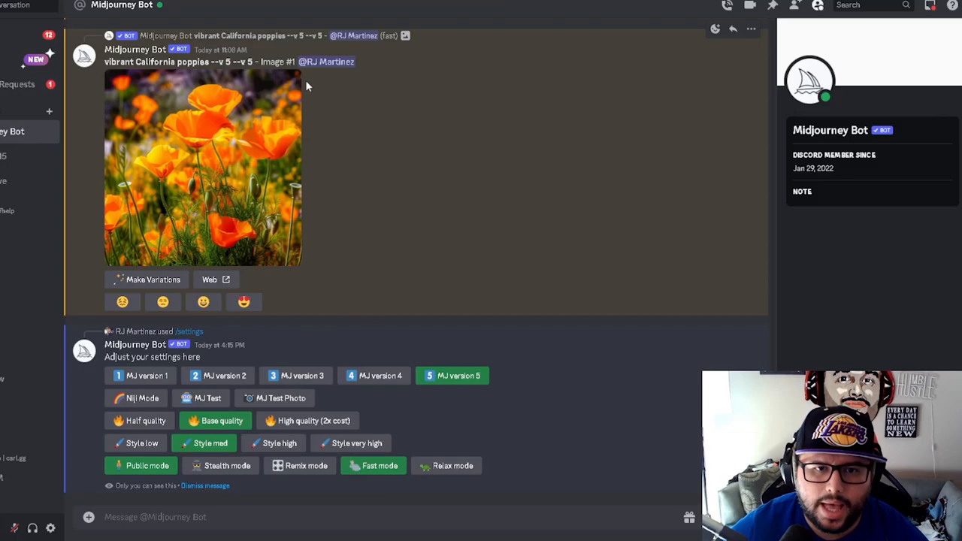
mouse_move(323, 172)
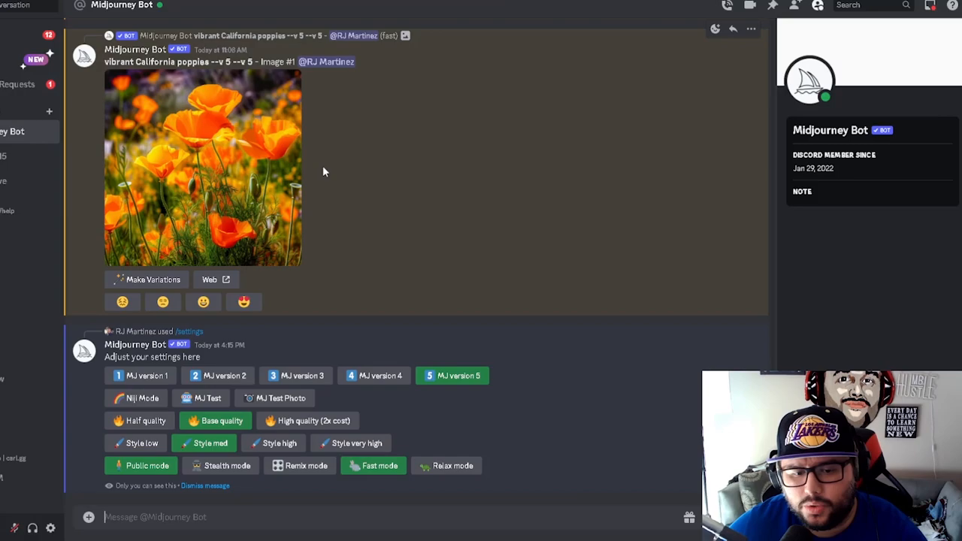
mouse_move(315, 336)
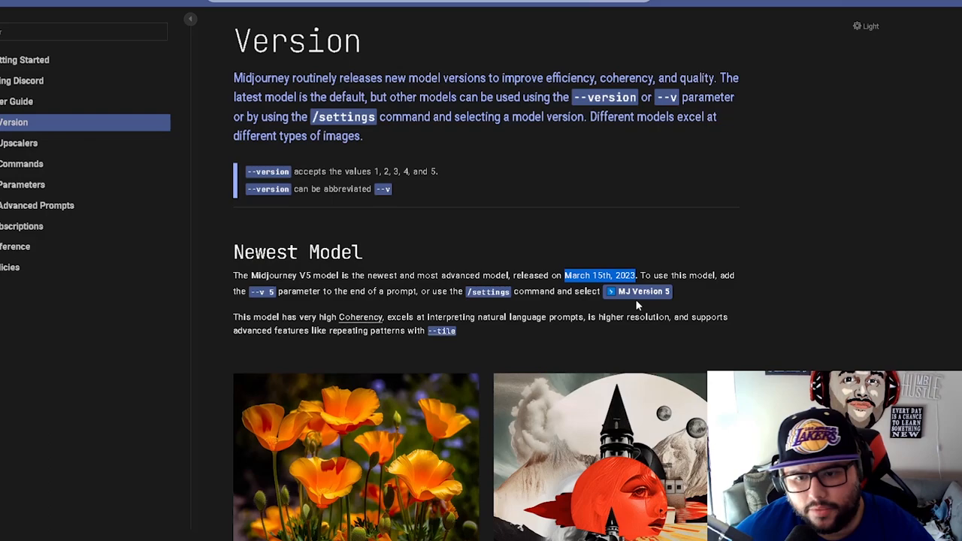
Scroll the docs Version page comparing the V5 California poppies example with V4 Current Model.
scroll("down", 3)
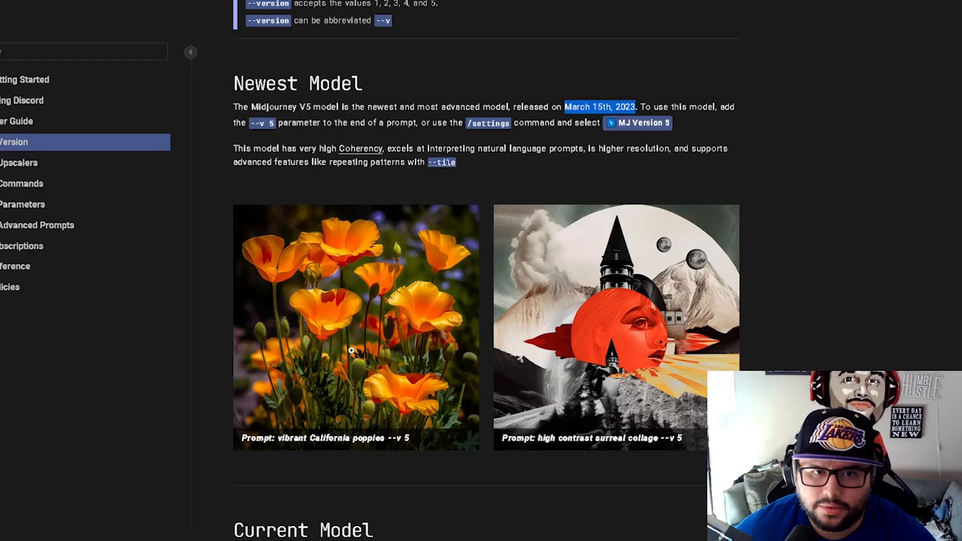
scroll("down", 3)
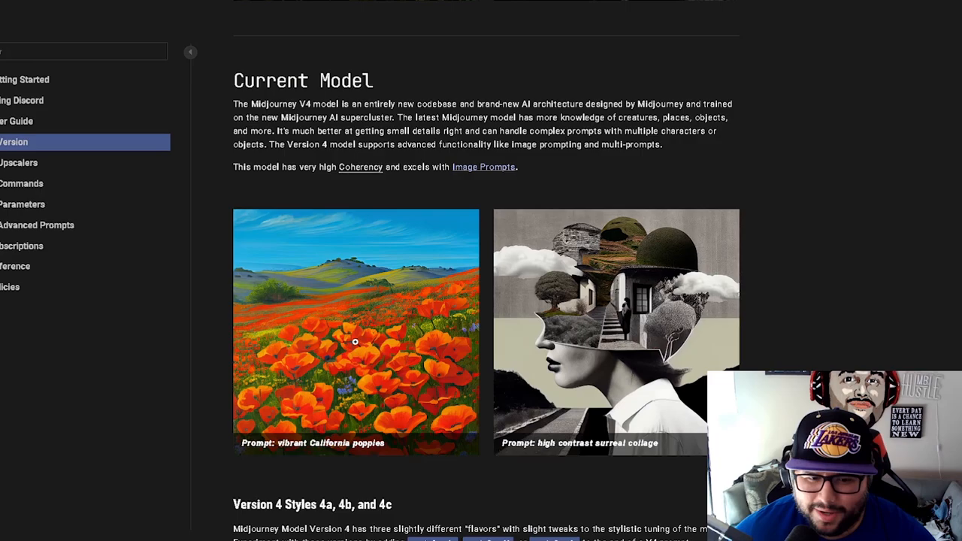
scroll("down", 3)
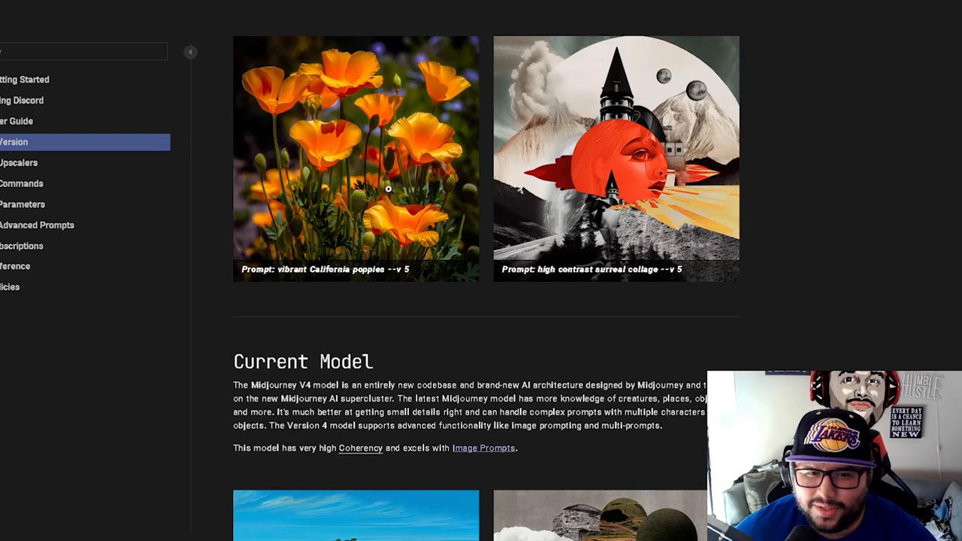
scroll("down", 3)
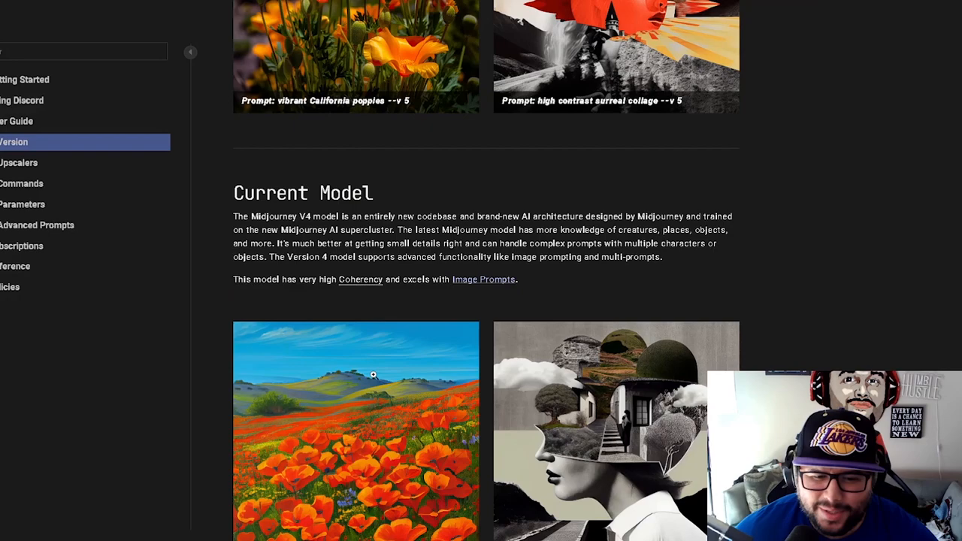
scroll("down", 3)
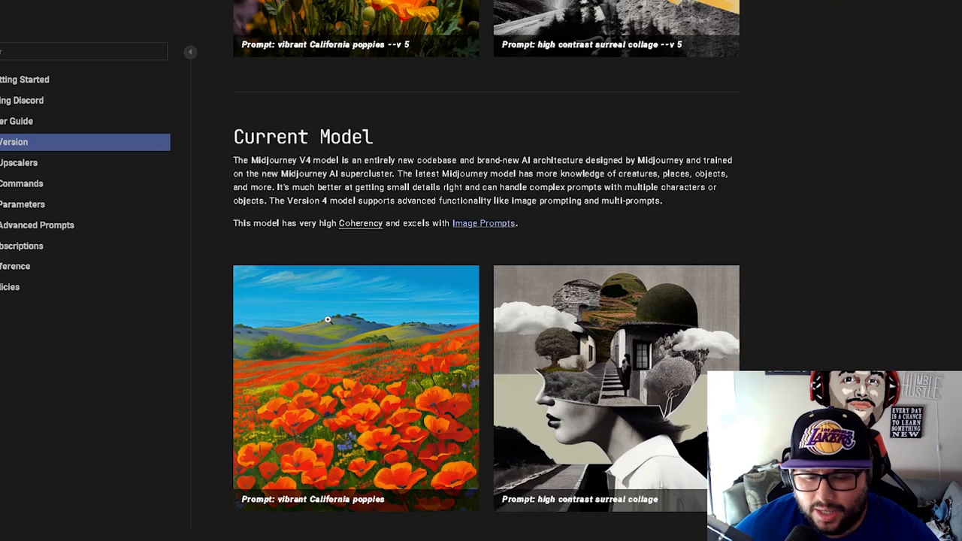
scroll("down", 3)
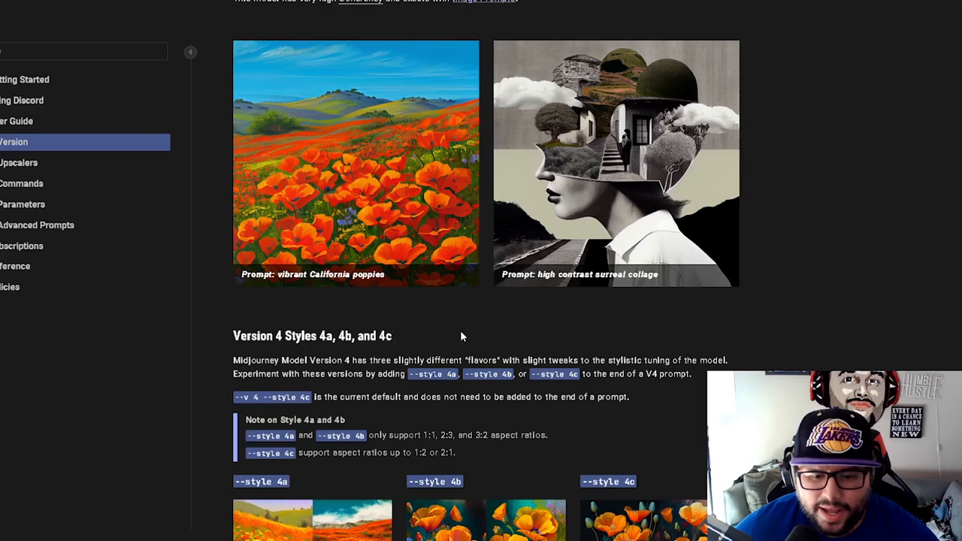
scroll("up", 3)
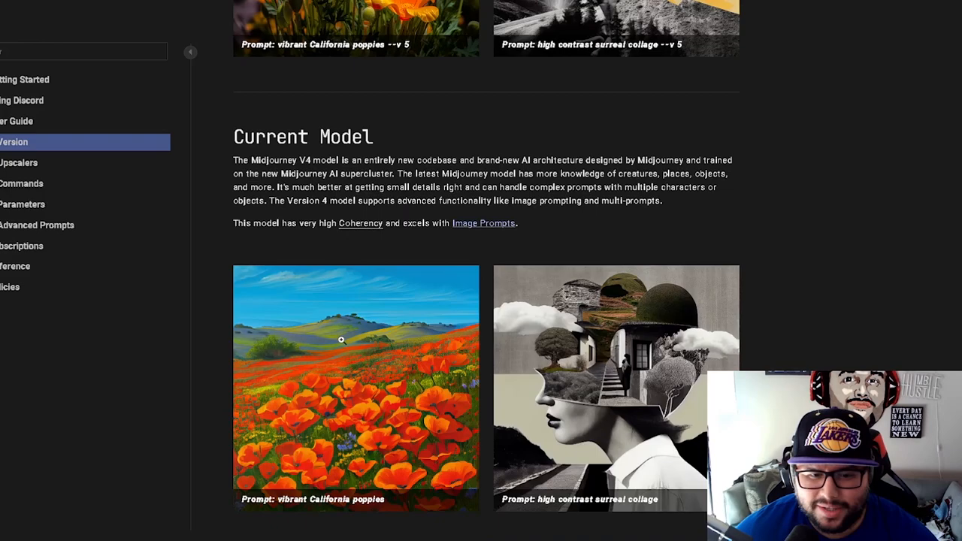
scroll("up", 3)
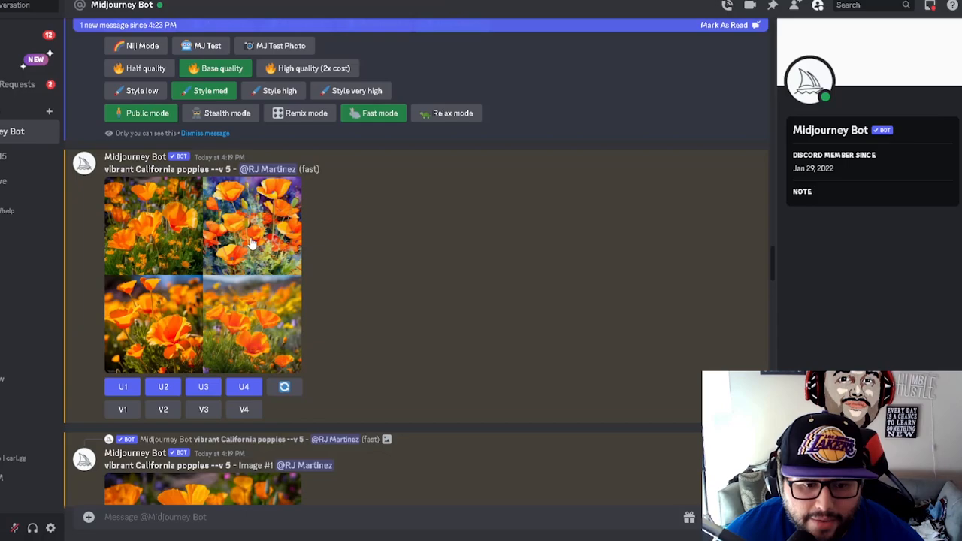
Scroll to the upscaled V5 poppies Image #1 and open it full-size.
scroll("down", 3)
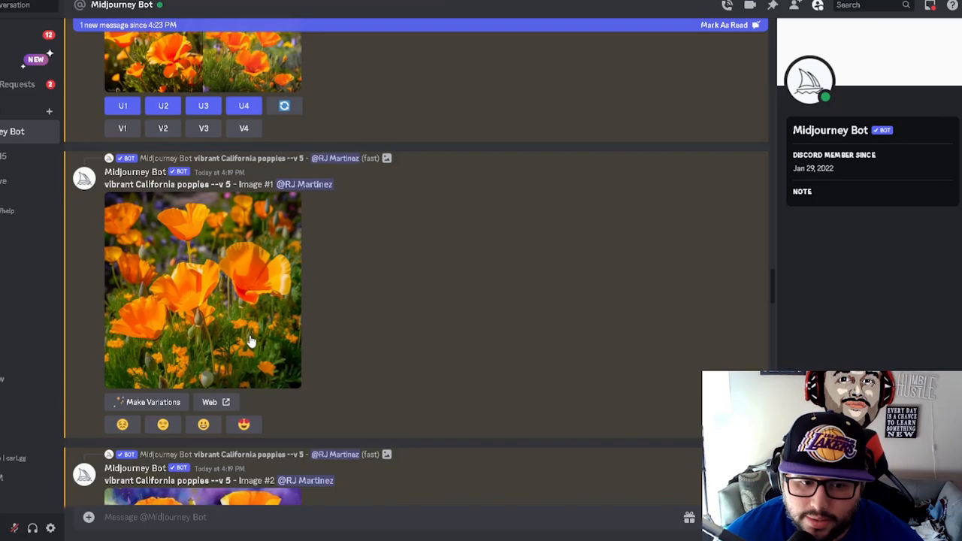
left_click(202, 289)
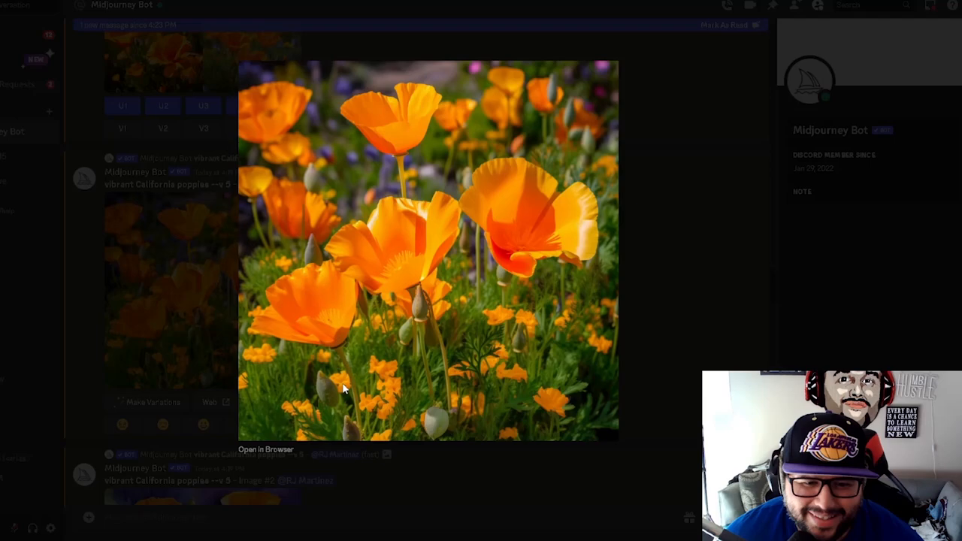
mouse_move(601, 127)
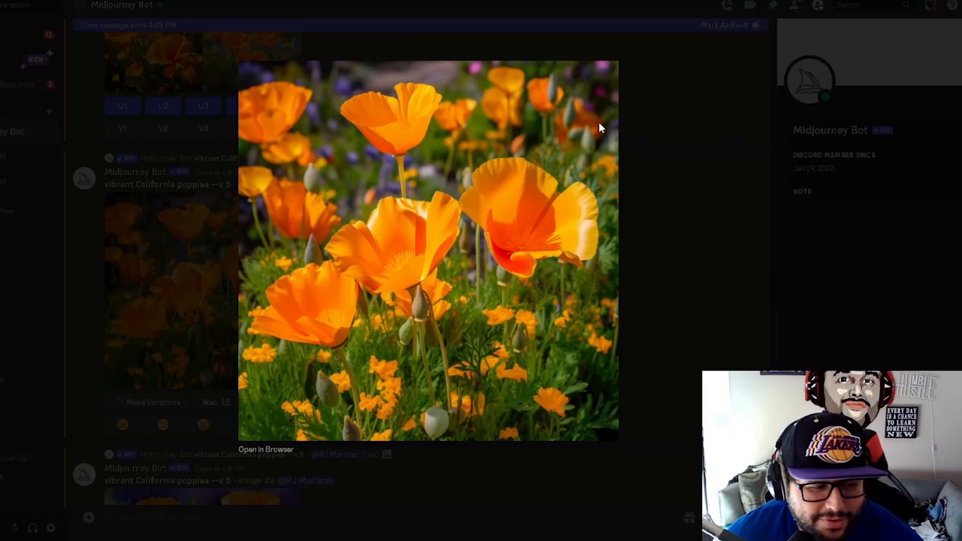
mouse_move(511, 209)
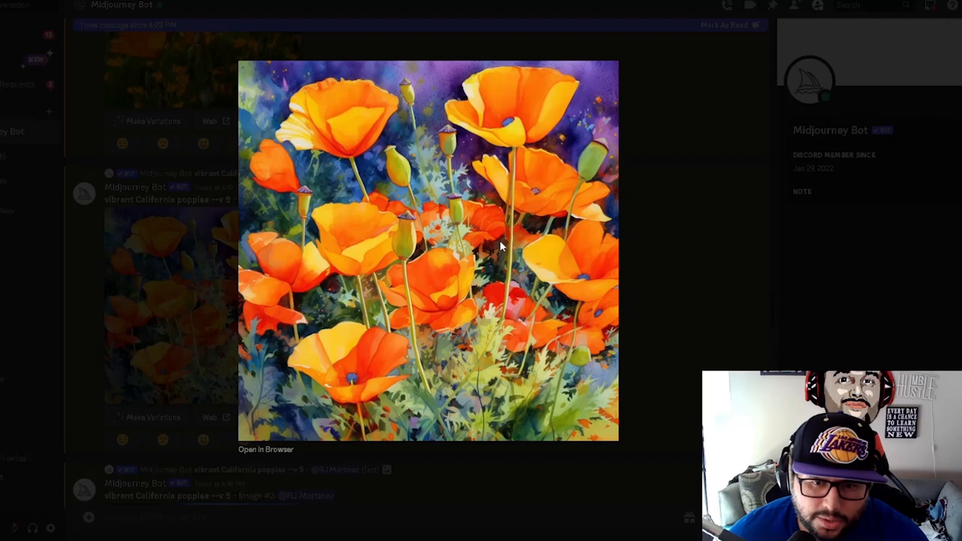
mouse_move(674, 243)
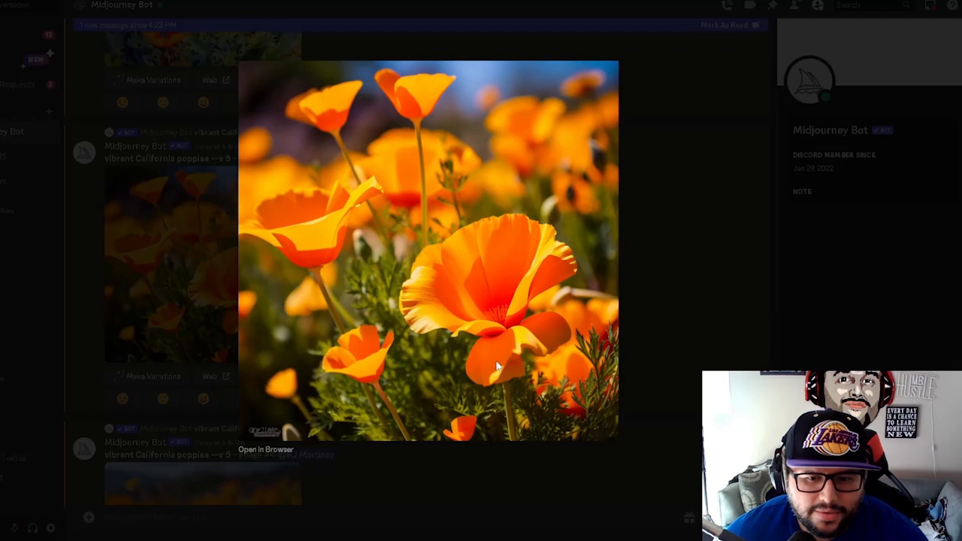
mouse_move(685, 214)
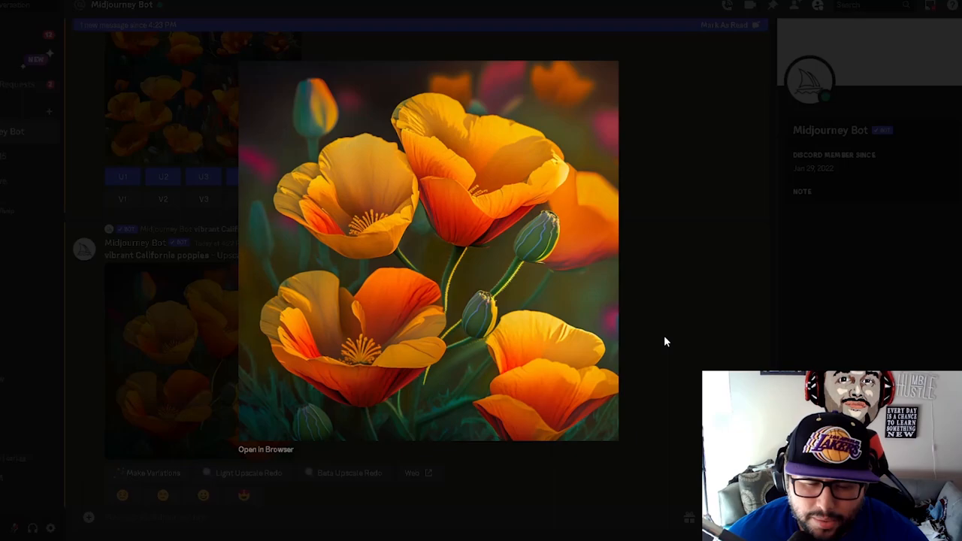
Close the enlarged poppy image to return to the Midjourney Bot chat.
left_click(664, 341)
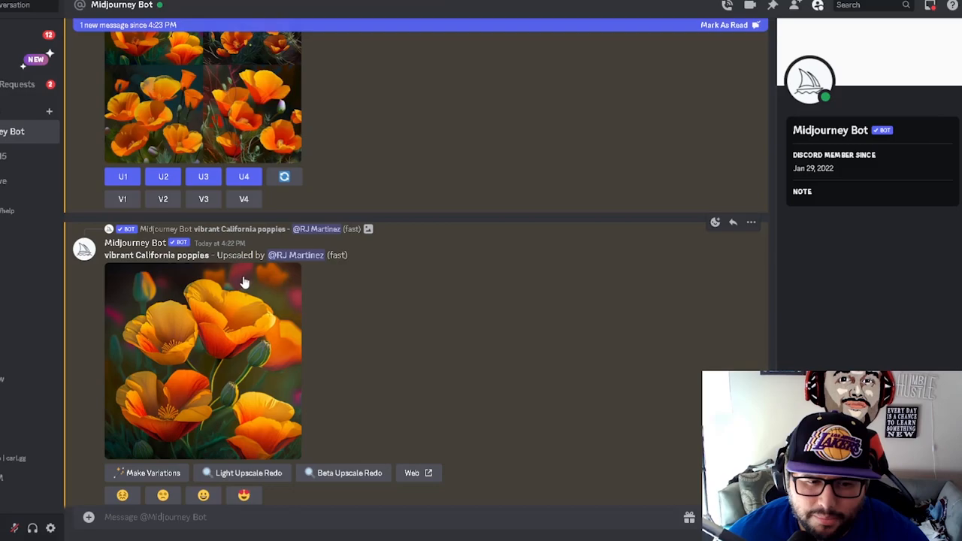
left_click(202, 359)
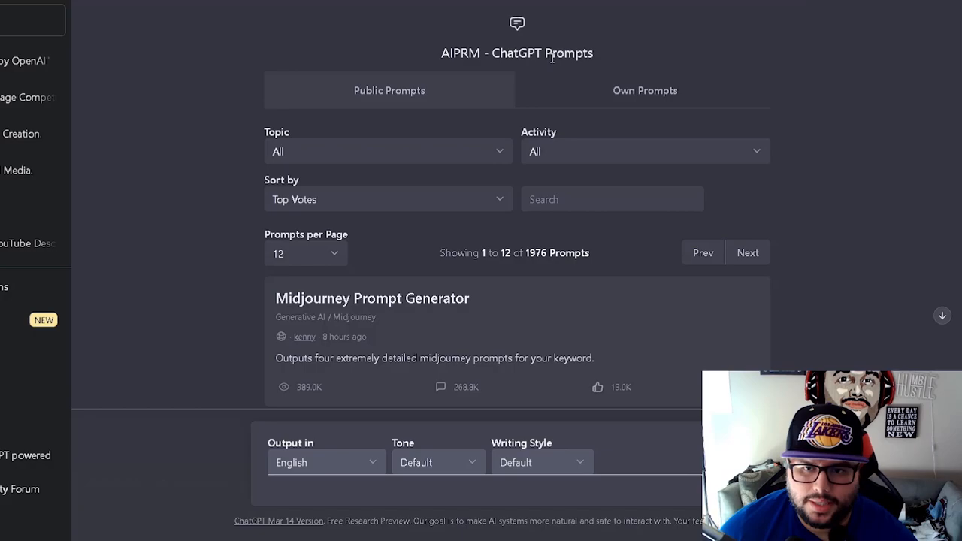
mouse_move(193, 300)
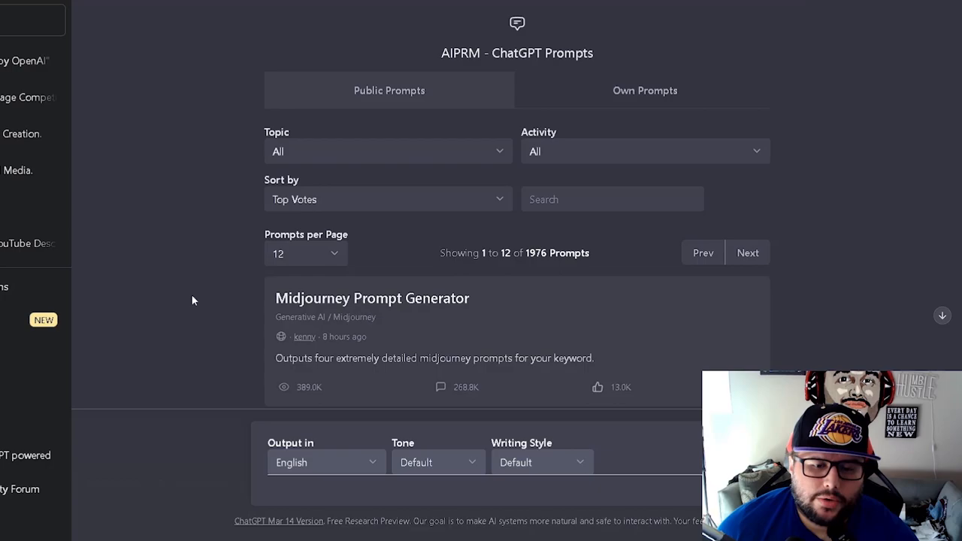
Find Midjourney Prompt Generator in AIPRM and enter 'golden poppies' as the keyword.
scroll("down", 3)
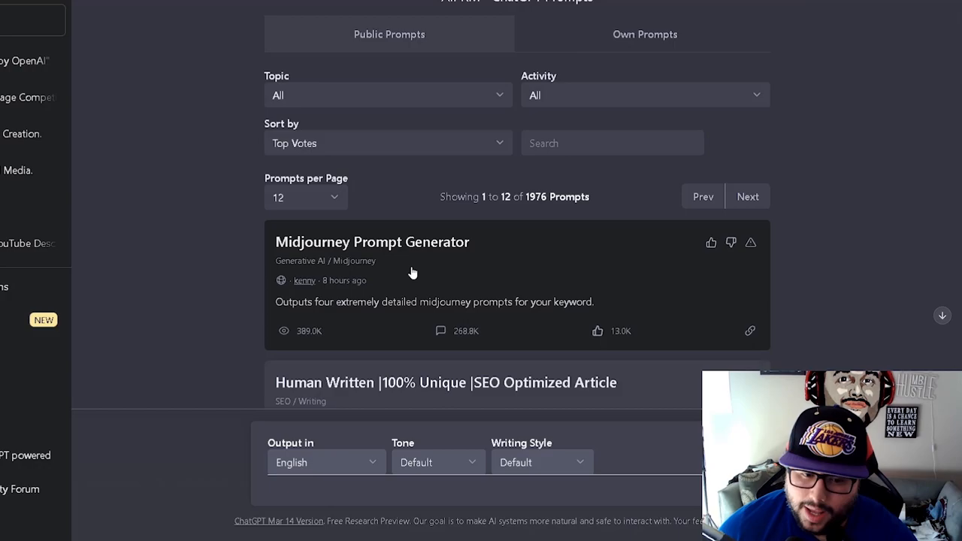
type("golden poppi")
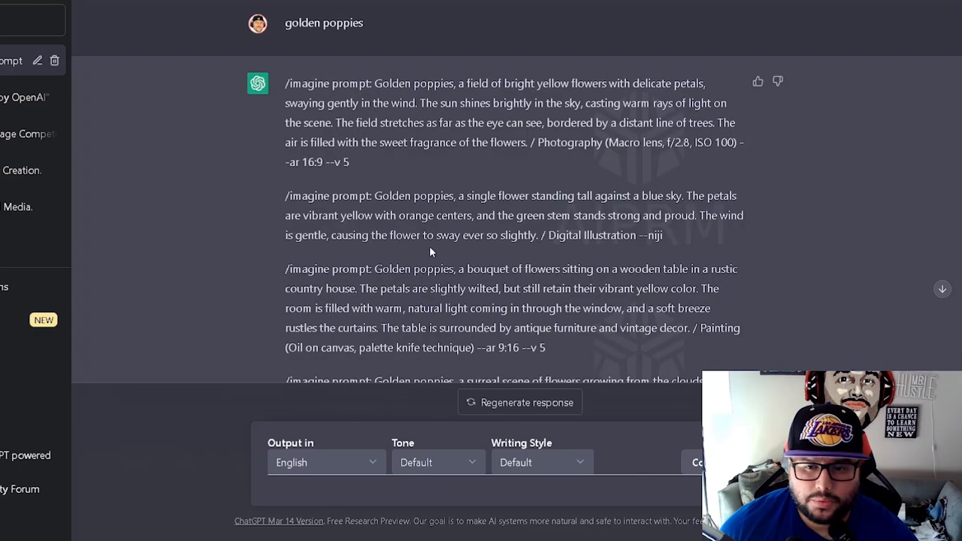
Review the golden poppies prompts and enter 'panda' as the next keyword.
left_click(481, 489)
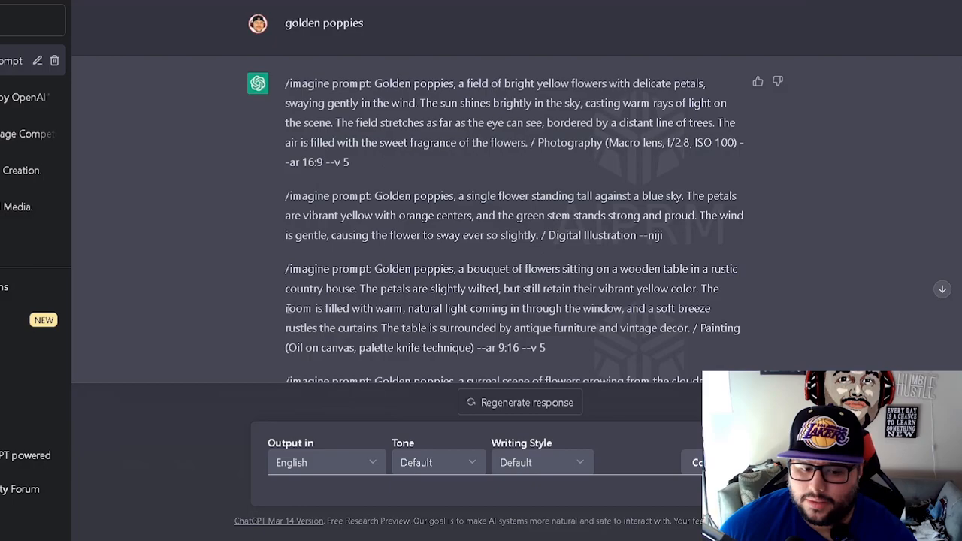
left_click(519, 402)
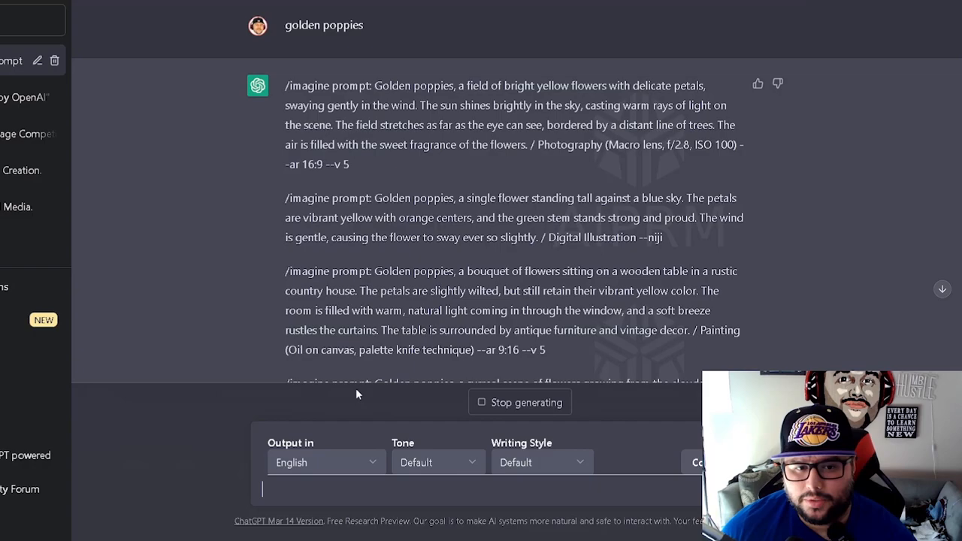
scroll("down", 3)
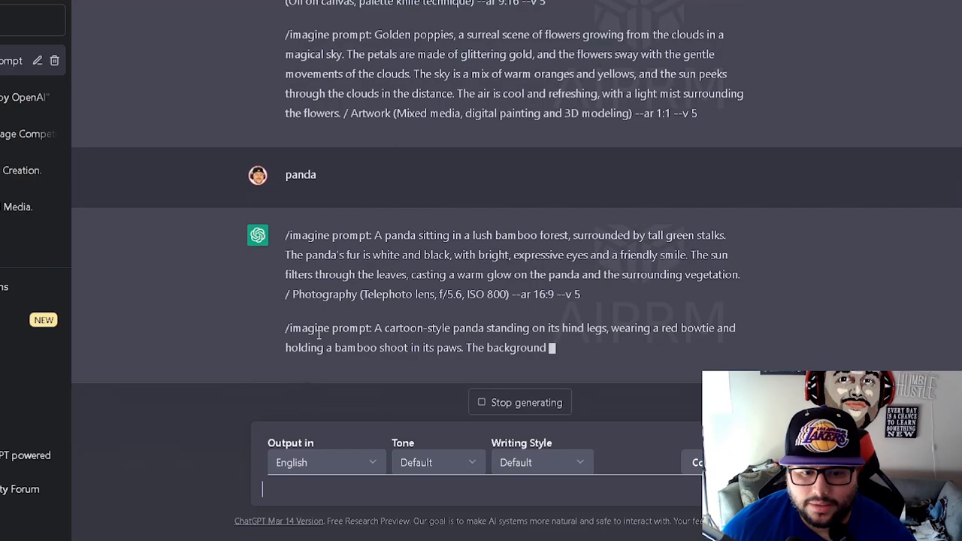